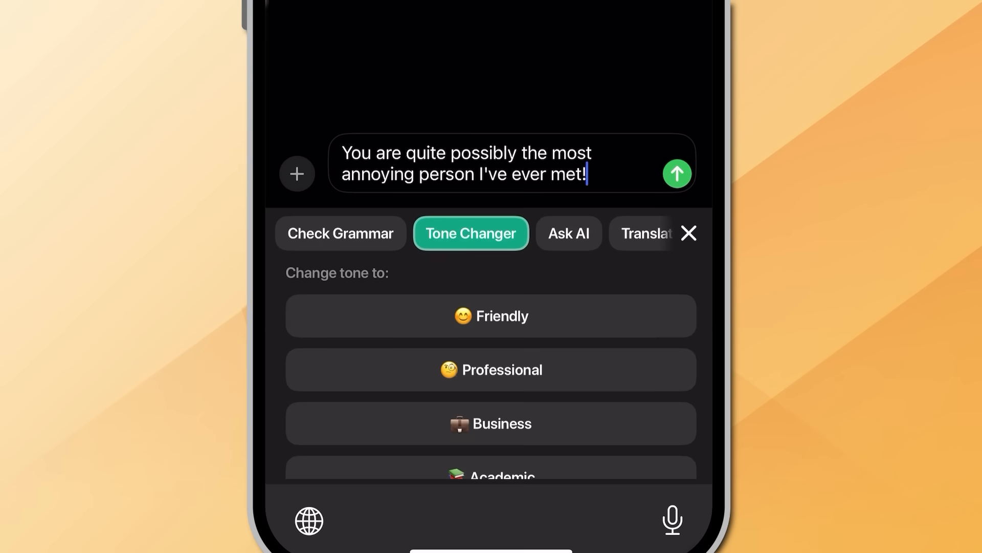
- Rewrite the harsh message, draft an AI email reply, then replace the message with its French translation
{"action": "left_click", "coordinate": [490, 316]}
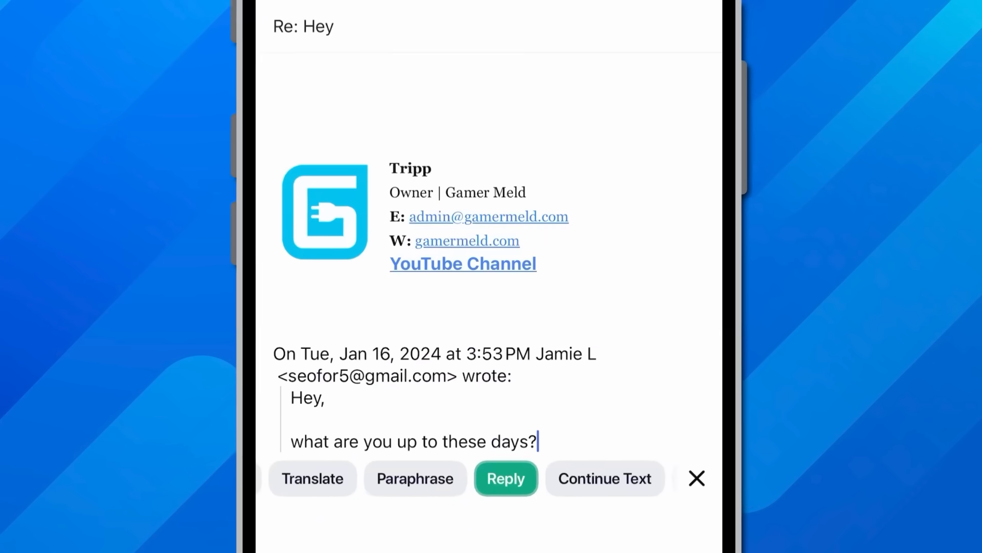
{"action": "left_click", "coordinate": [505, 478]}
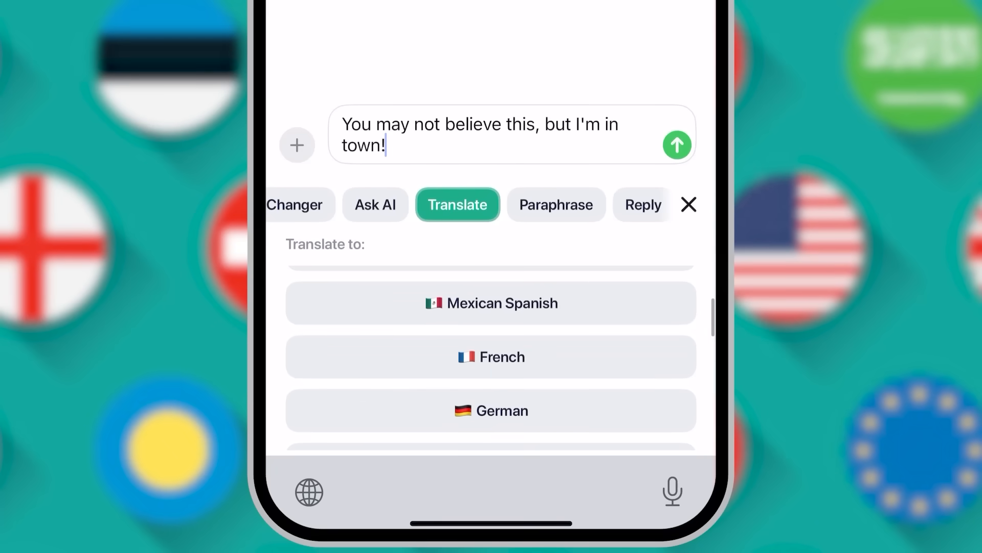
{"action": "left_click", "coordinate": [491, 356]}
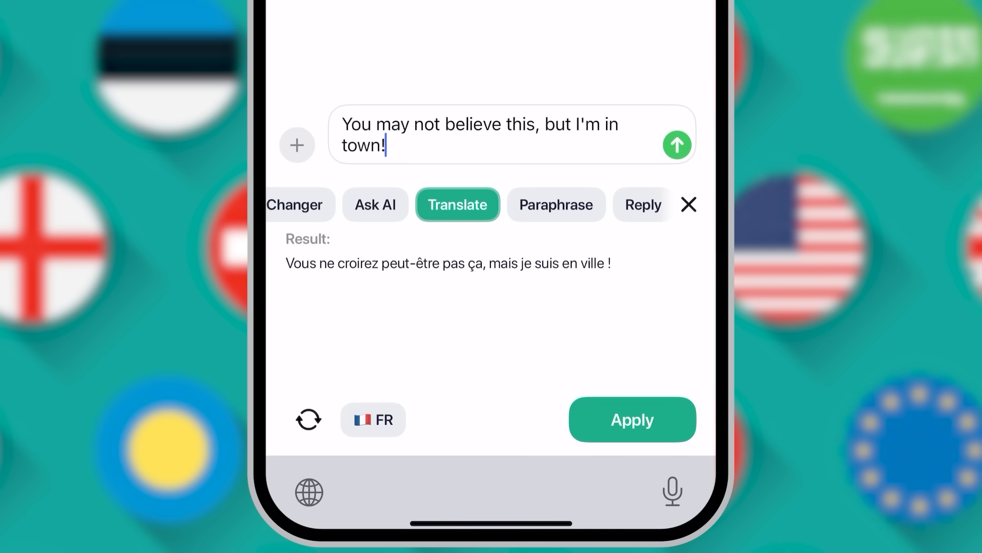
{"action": "left_click", "coordinate": [632, 419]}
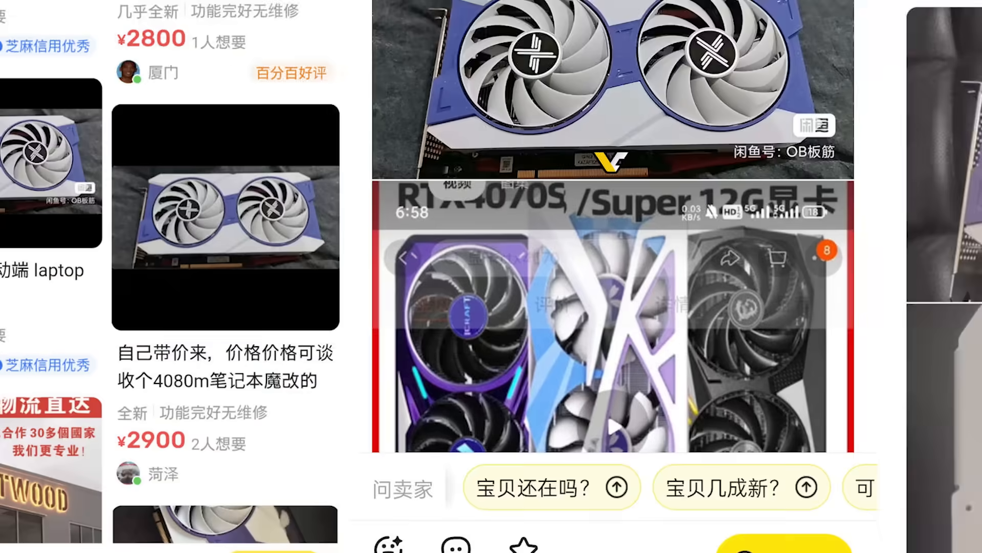
{"action": "scroll", "scroll_direction": "down", "scroll_amount": 3}
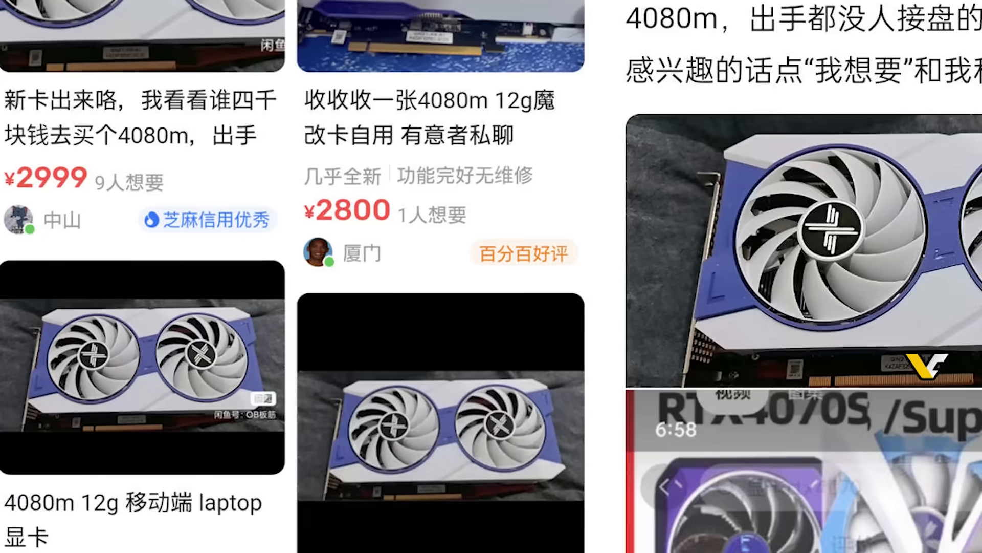
{"action": "scroll", "scroll_direction": "down", "scroll_amount": 3}
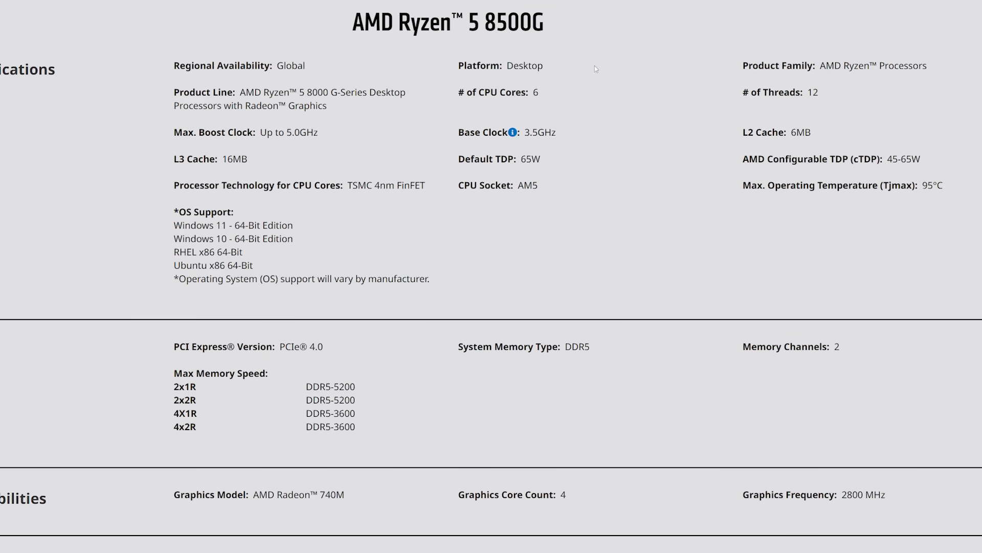
{"action": "mouse_move", "coordinate": [520, 104]}
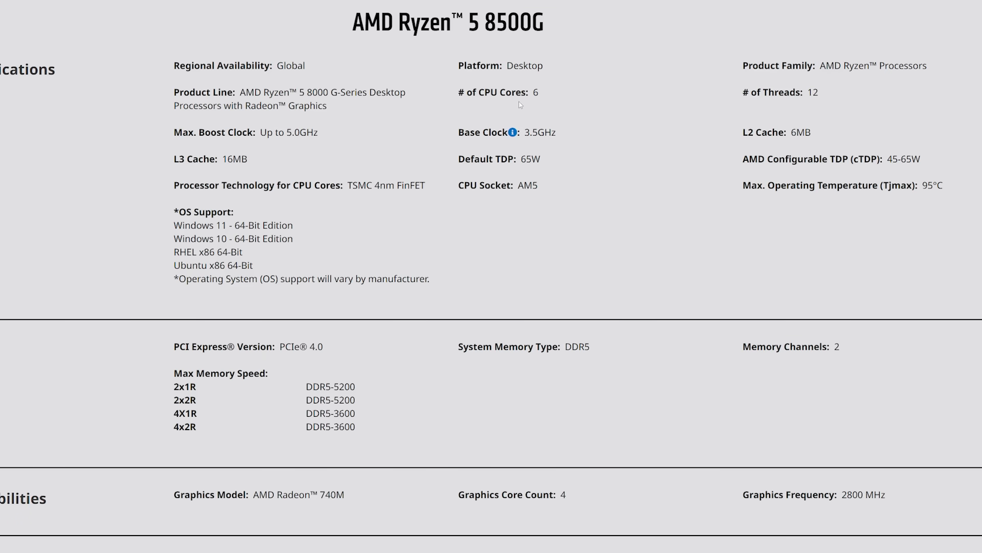
- Expand the Ryzen 5 8500G full specification table showing 2× Zen4 plus 4× Zen4c cores
{"action": "scroll", "scroll_direction": "down", "scroll_amount": 3}
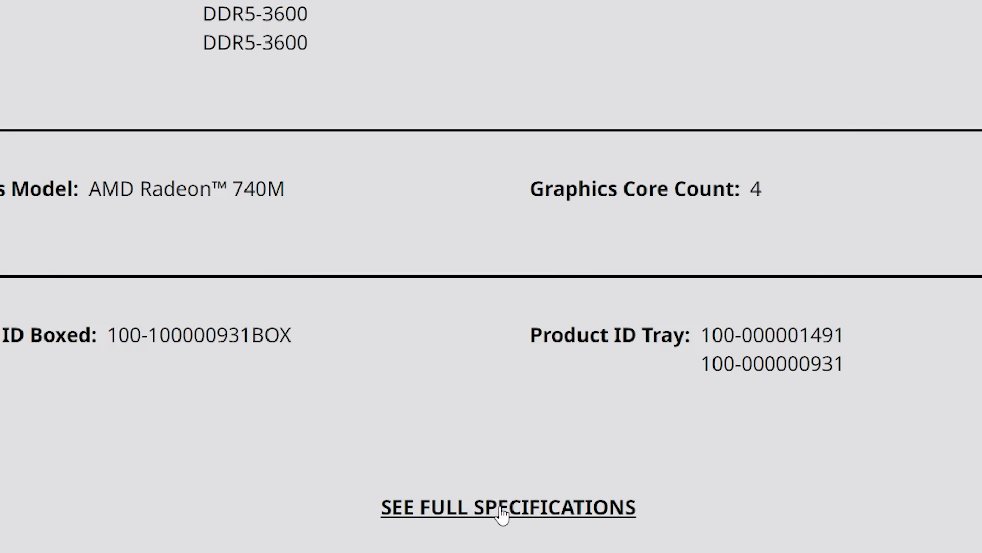
{"action": "left_click", "coordinate": [505, 509]}
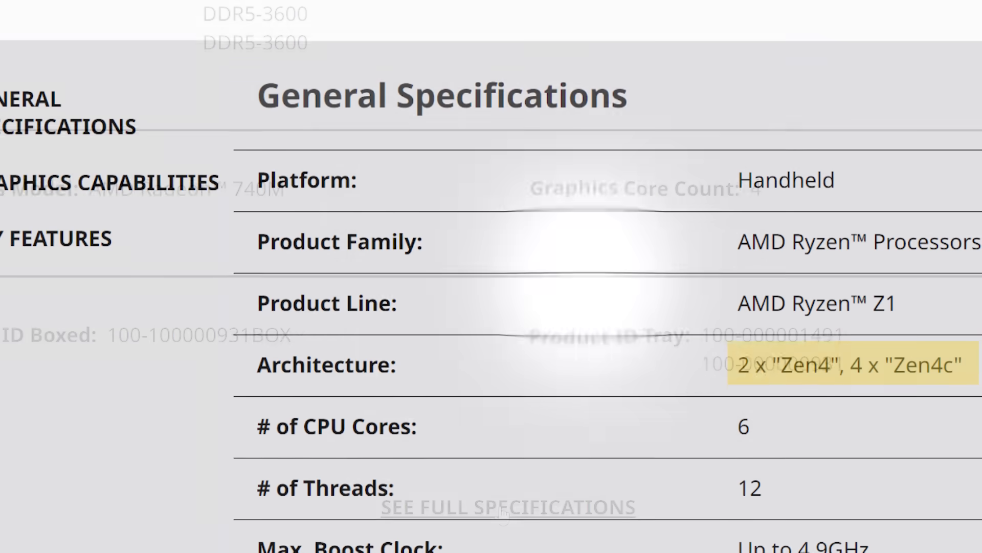
{"action": "scroll", "scroll_direction": "down", "scroll_amount": 3}
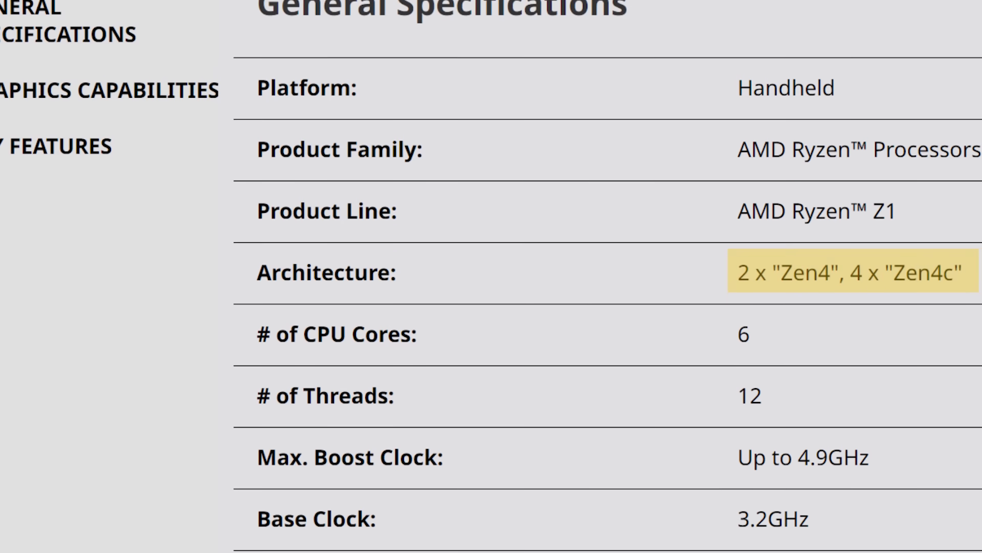
{"action": "scroll", "scroll_direction": "down", "scroll_amount": 3}
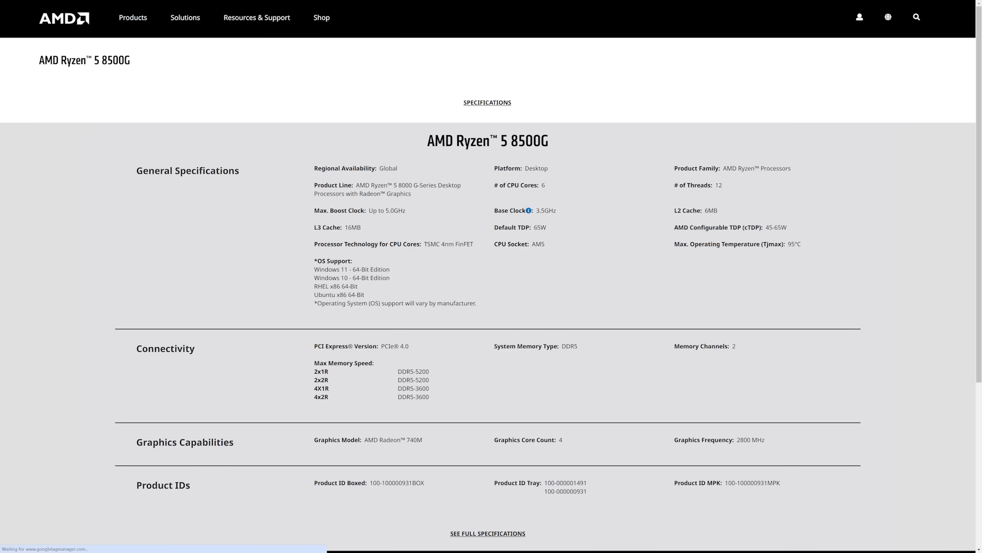
{"action": "scroll", "scroll_direction": "down", "scroll_amount": 3}
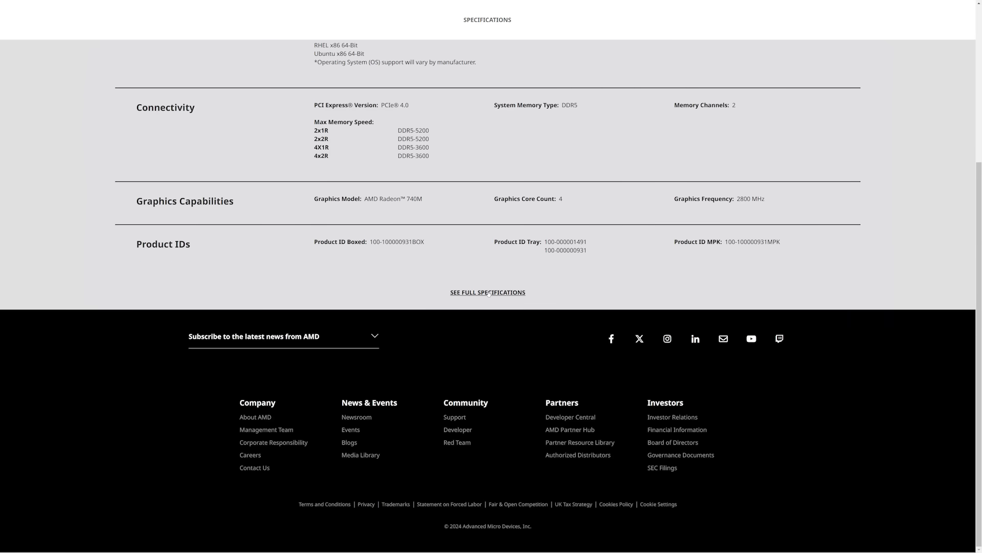
{"action": "left_click", "coordinate": [488, 293]}
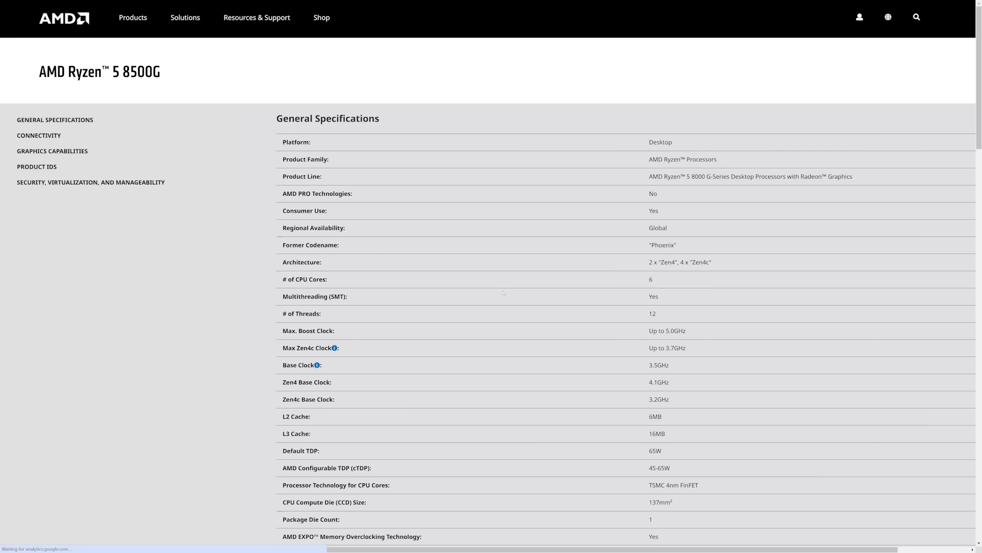
{"action": "mouse_move", "coordinate": [503, 293]}
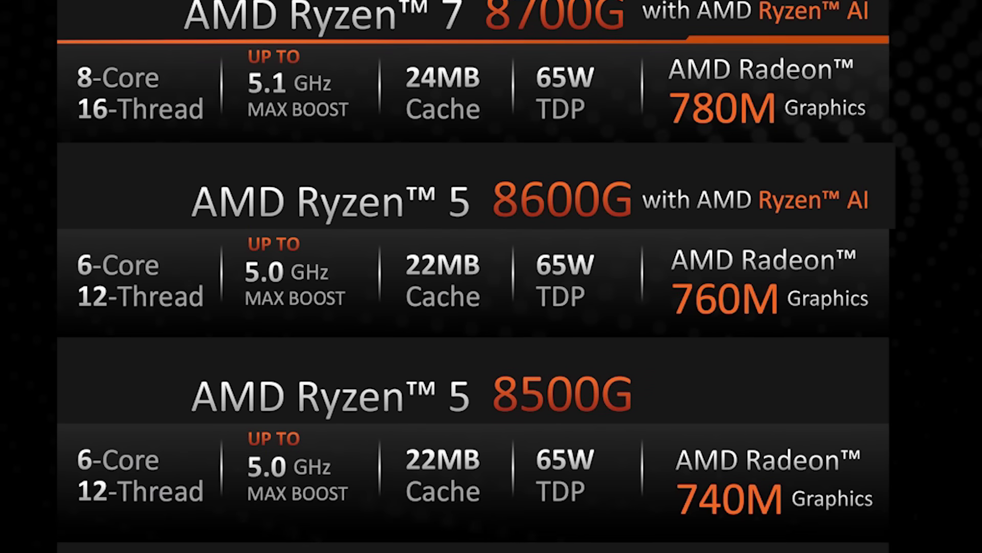
- Scroll down the Ryzen 3 8300G page to its General Specifications list
{"action": "scroll", "scroll_direction": "down", "scroll_amount": 3}
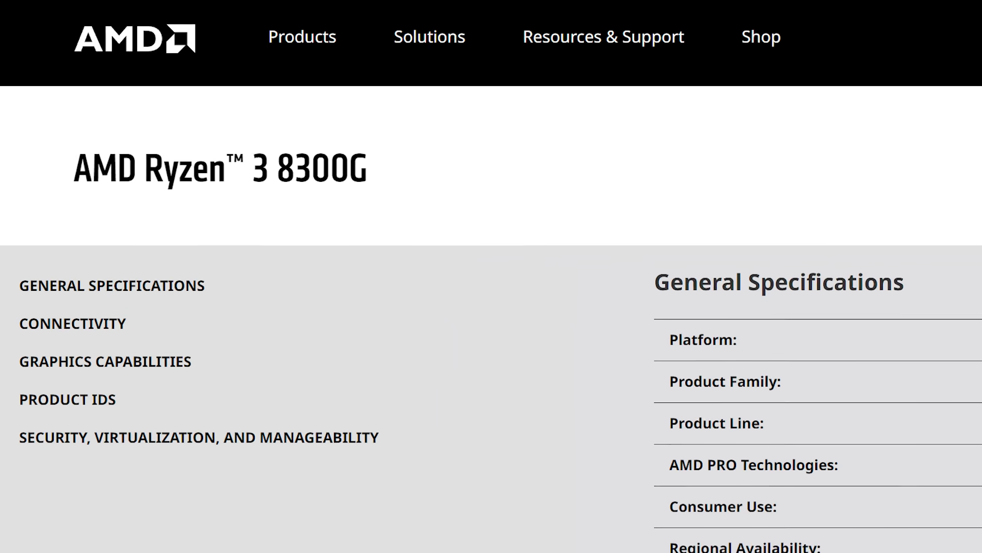
{"action": "scroll", "scroll_direction": "down", "scroll_amount": 3}
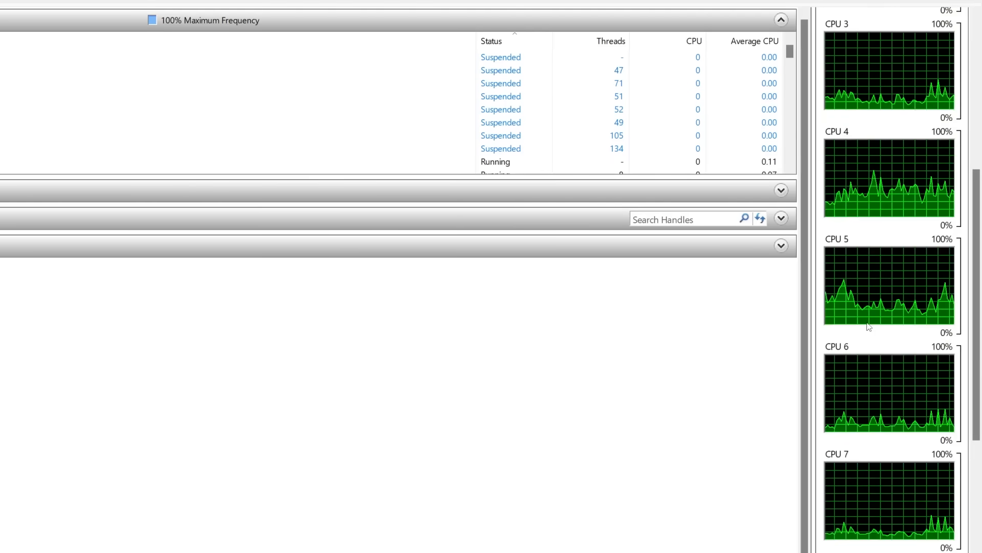
{"action": "scroll", "scroll_direction": "down", "scroll_amount": 3}
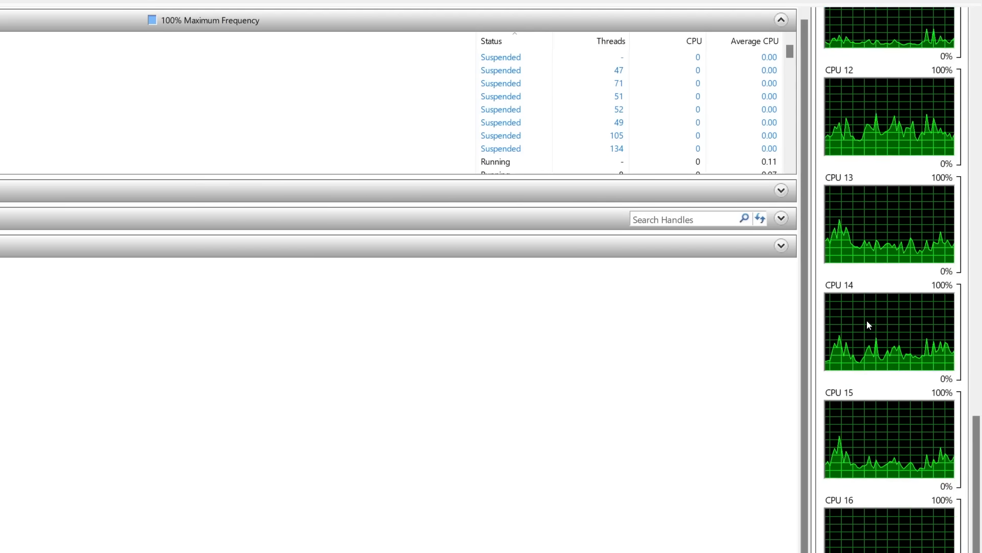